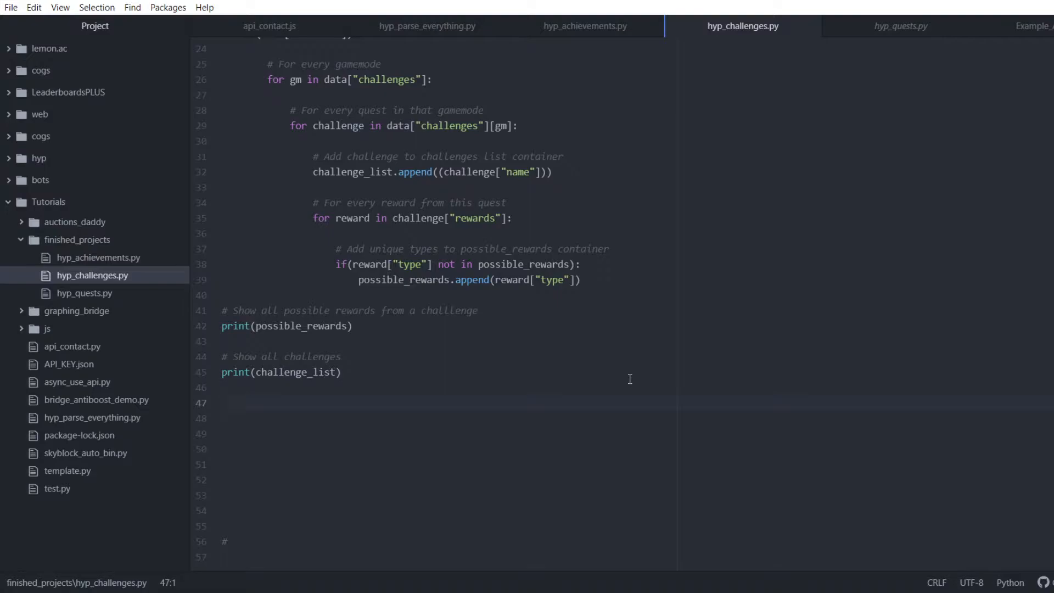
Run python hyp_challenges.py in Command Prompt and scroll through the printed output
click(222, 402)
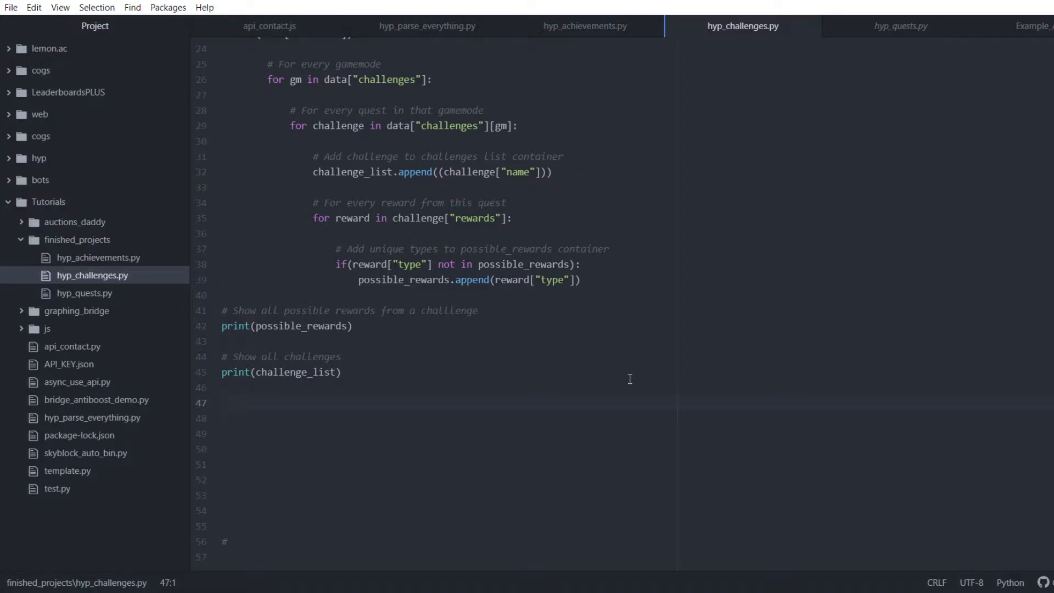
click(222, 401)
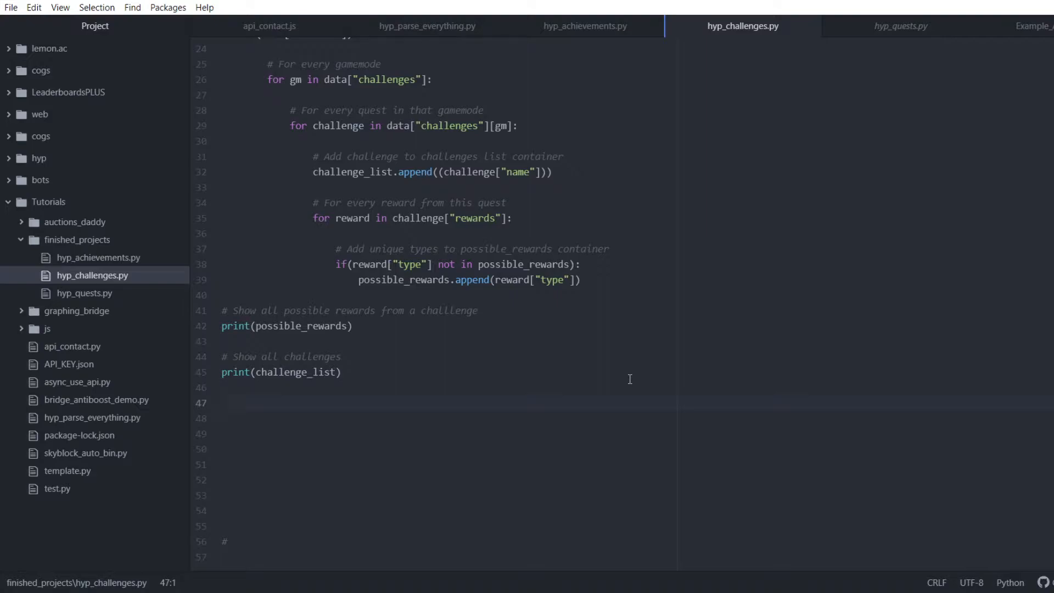
click(221, 402)
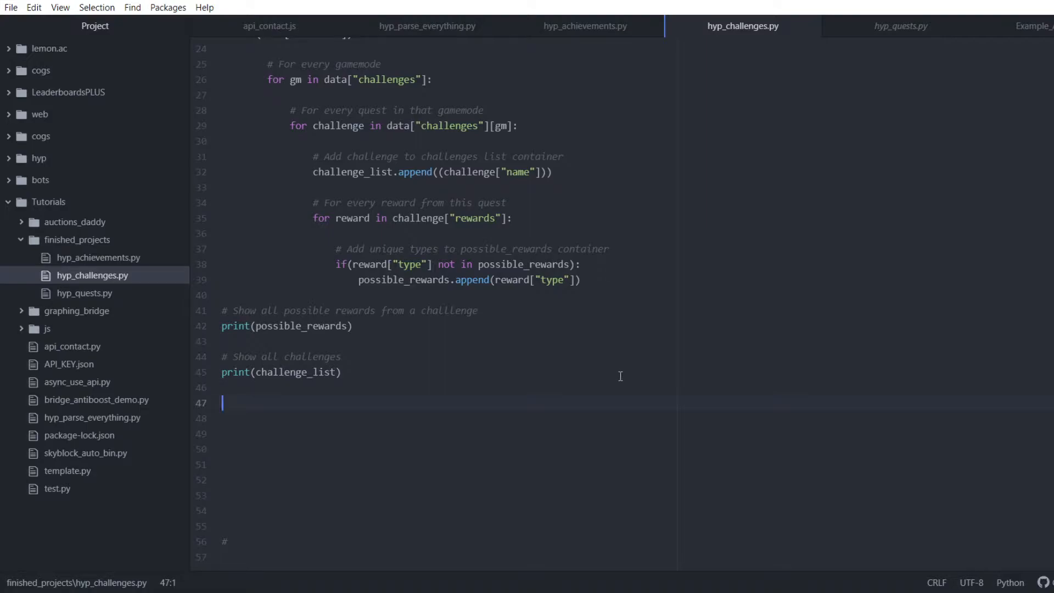
scroll(up, 3)
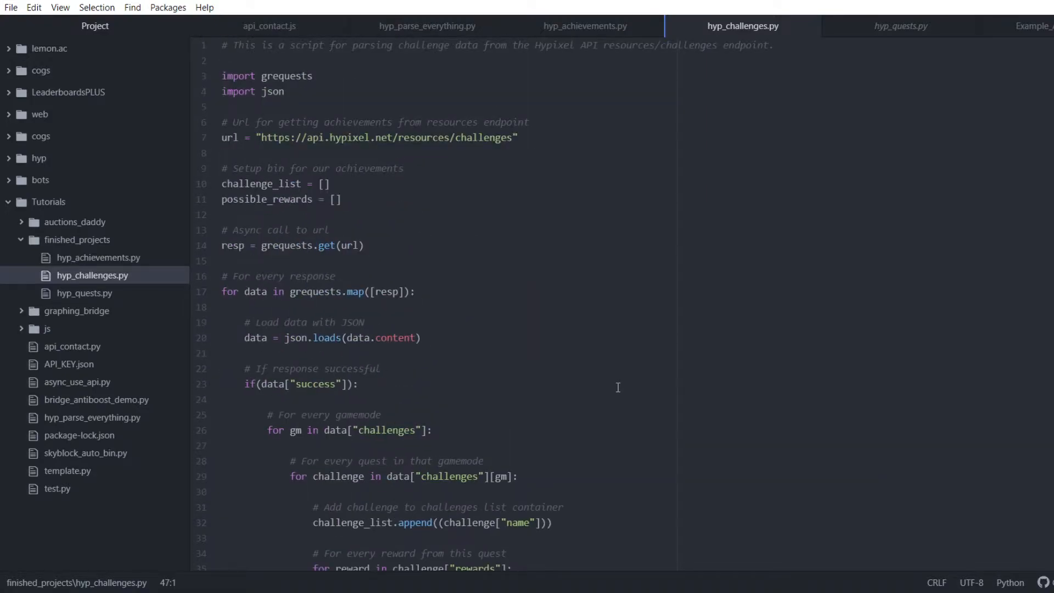
scroll(down, 3)
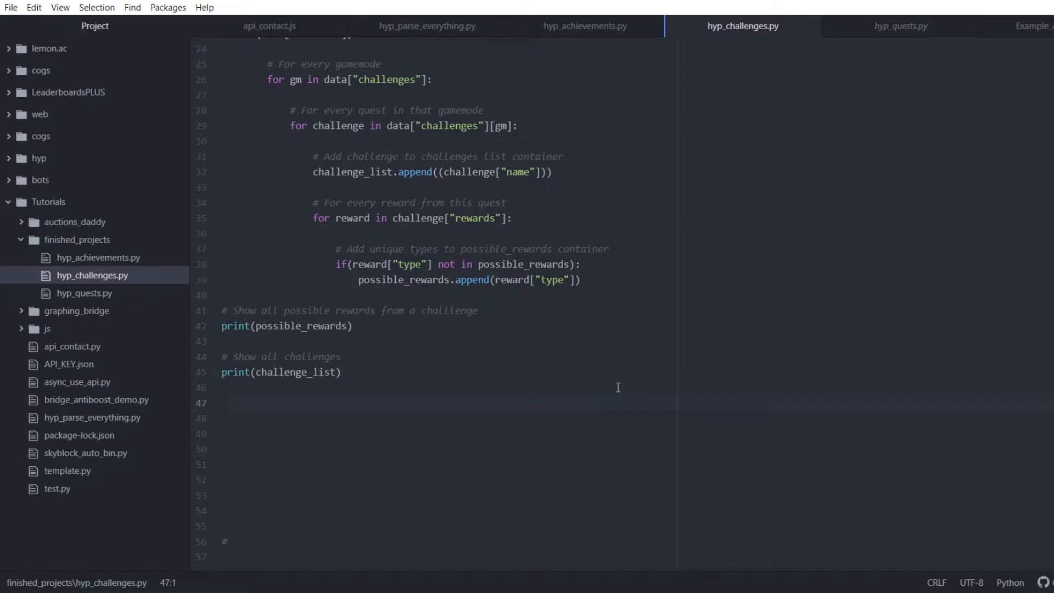
scroll(up, 3)
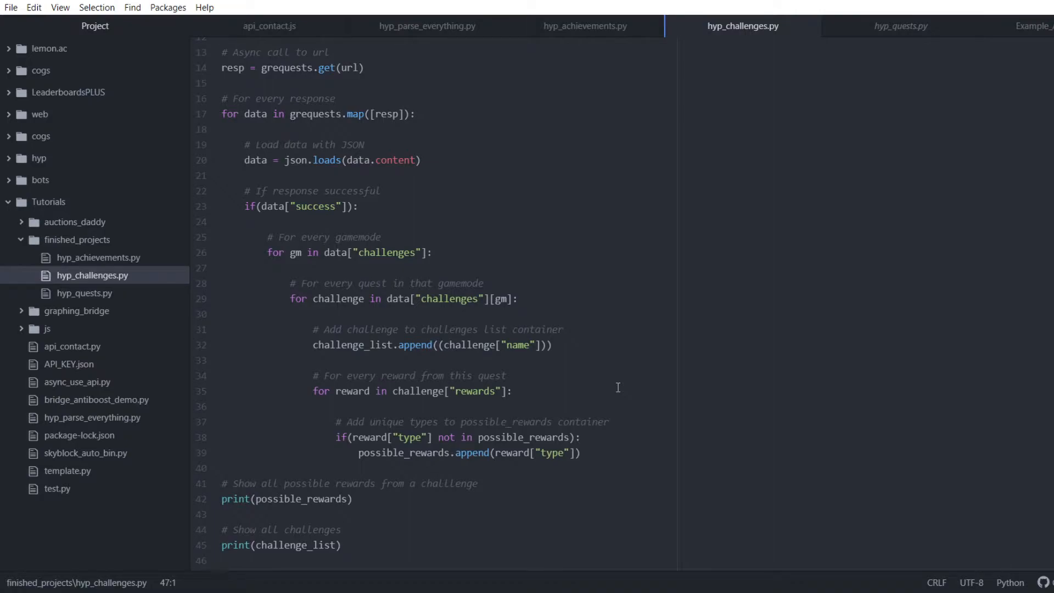
scroll(down, 3)
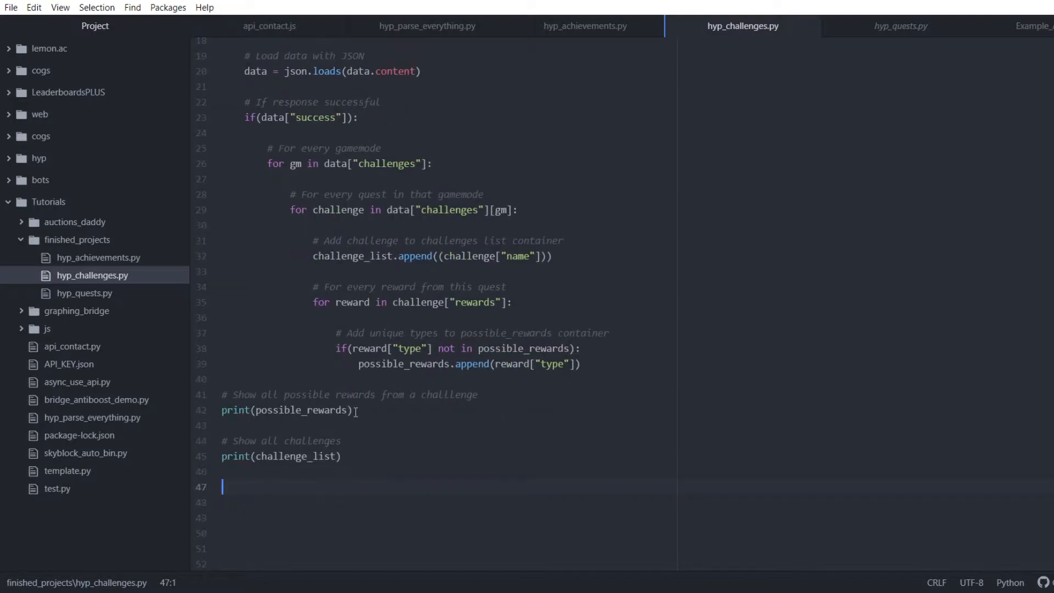
Point out the line that prints the possible_rewards list
click(353, 410)
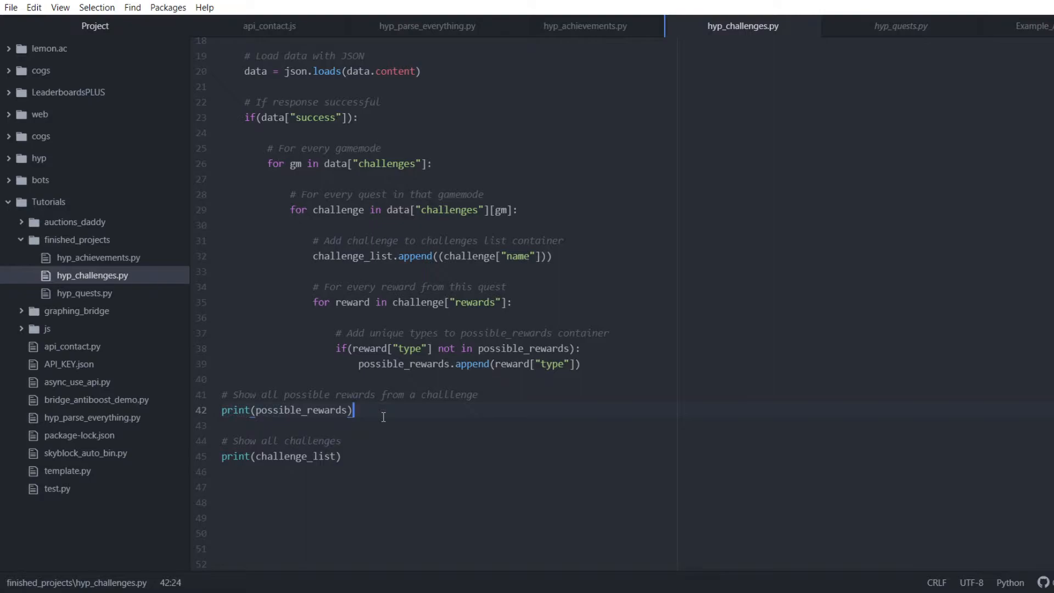
scroll(up, 3)
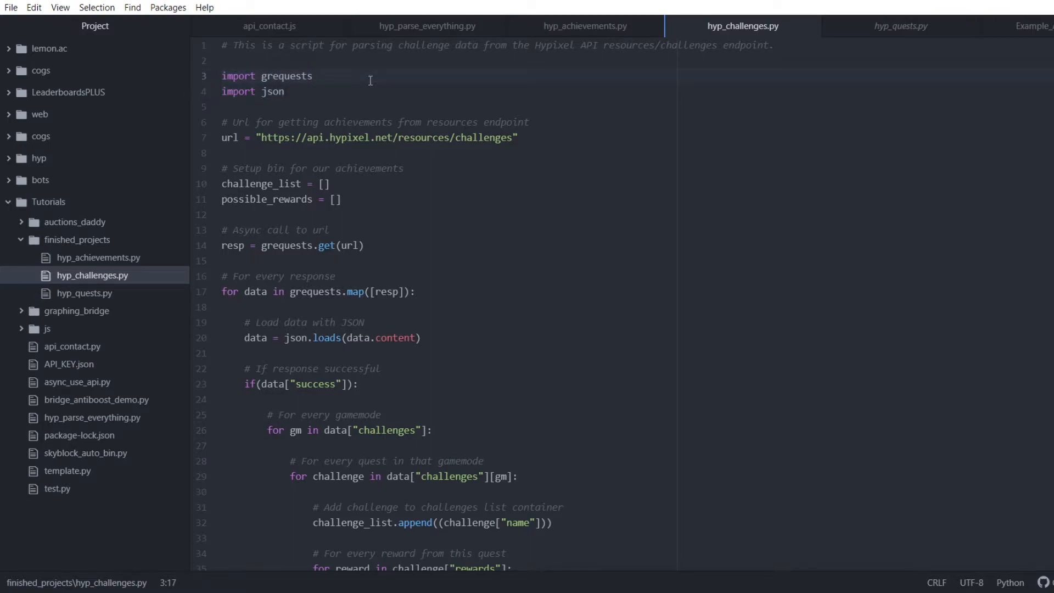
click(312, 75)
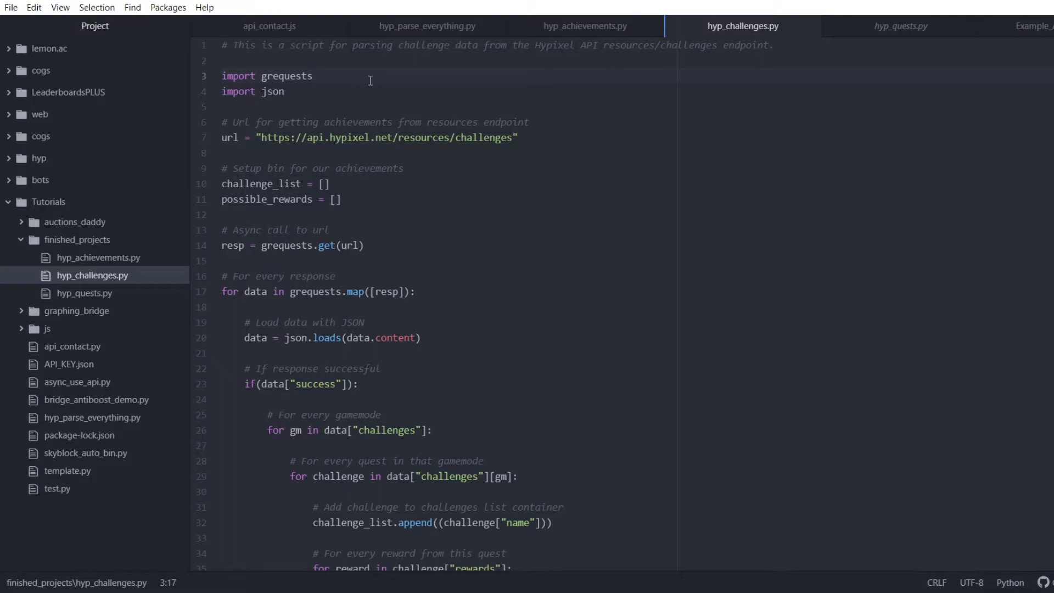
click(312, 76)
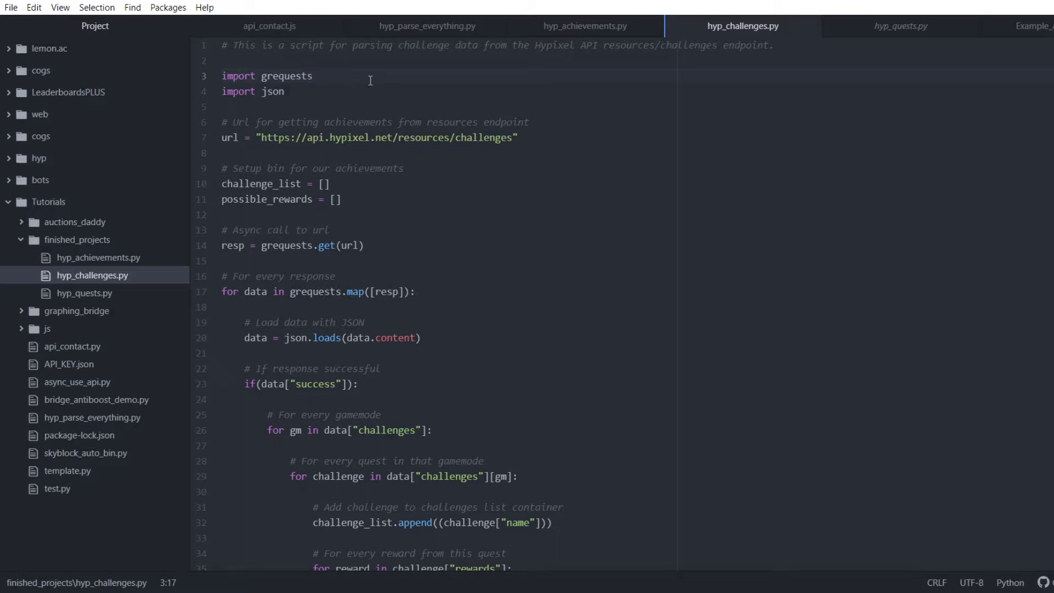
mouse_move(512, 128)
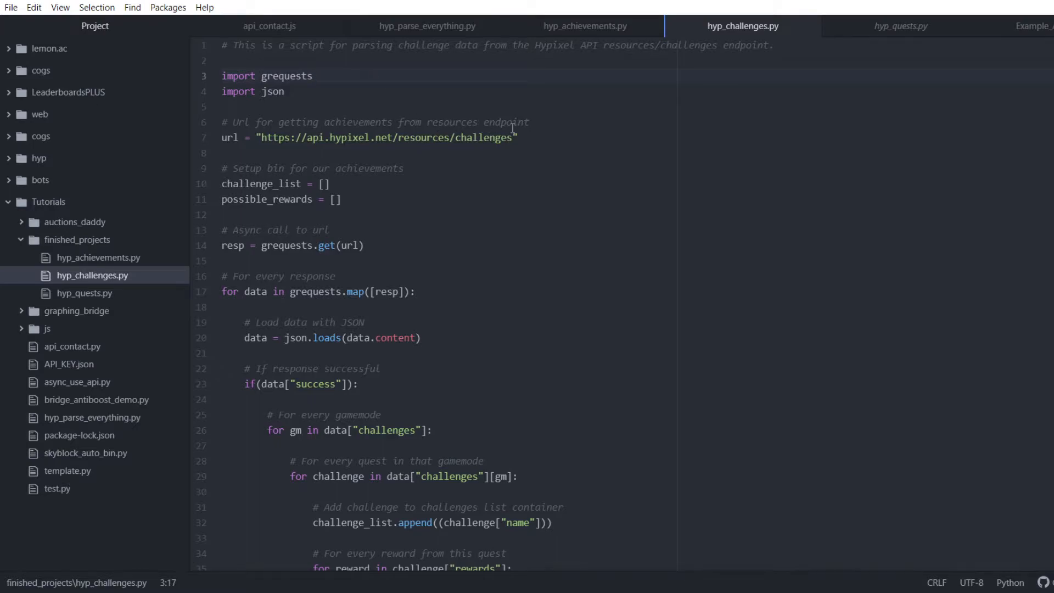
Highlight the URL line and the achievements setup comment
click(542, 137)
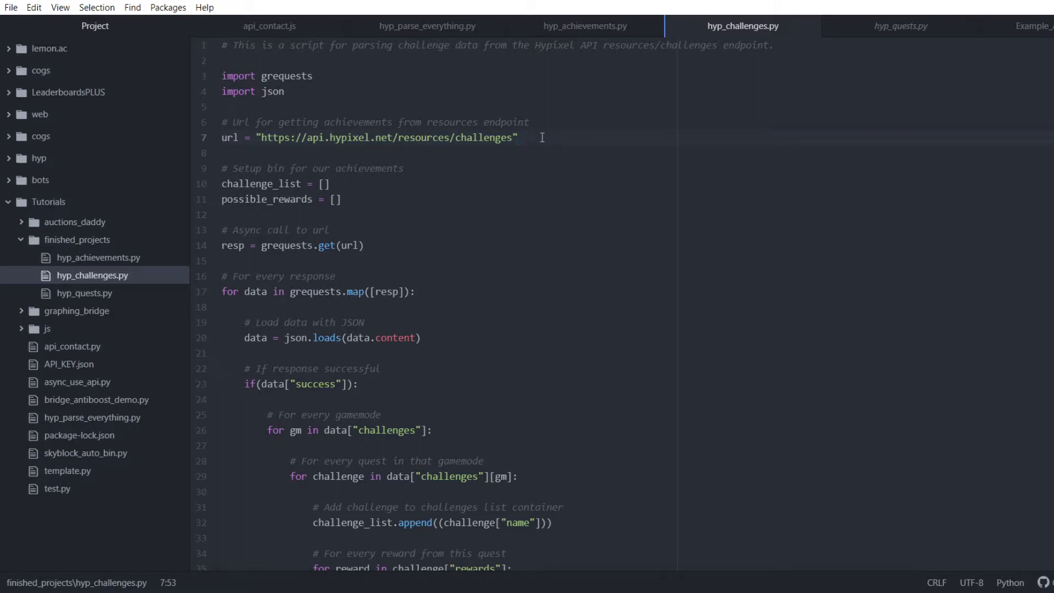
click(517, 137)
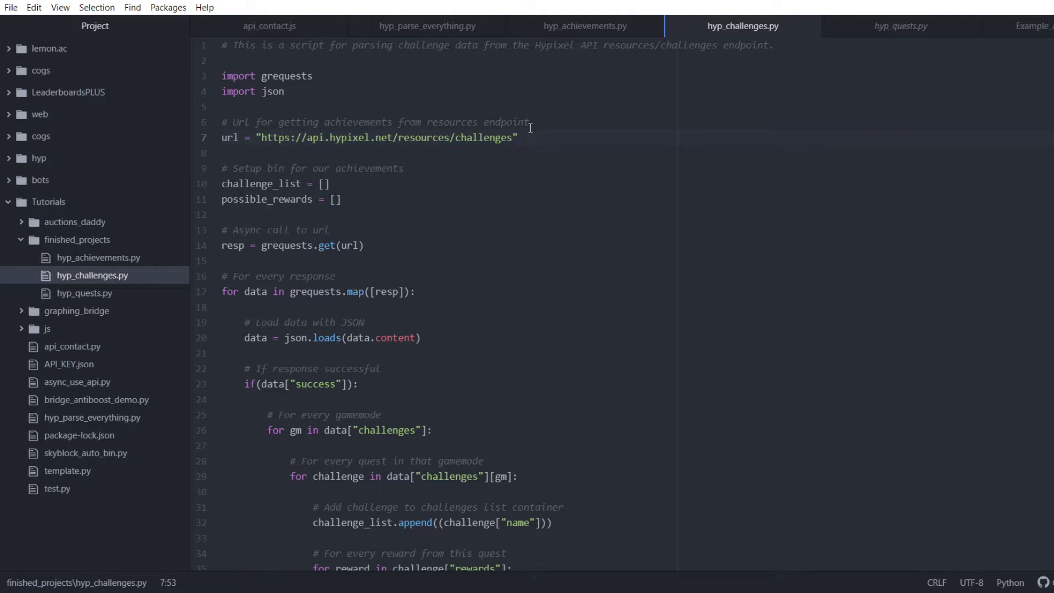
click(517, 137)
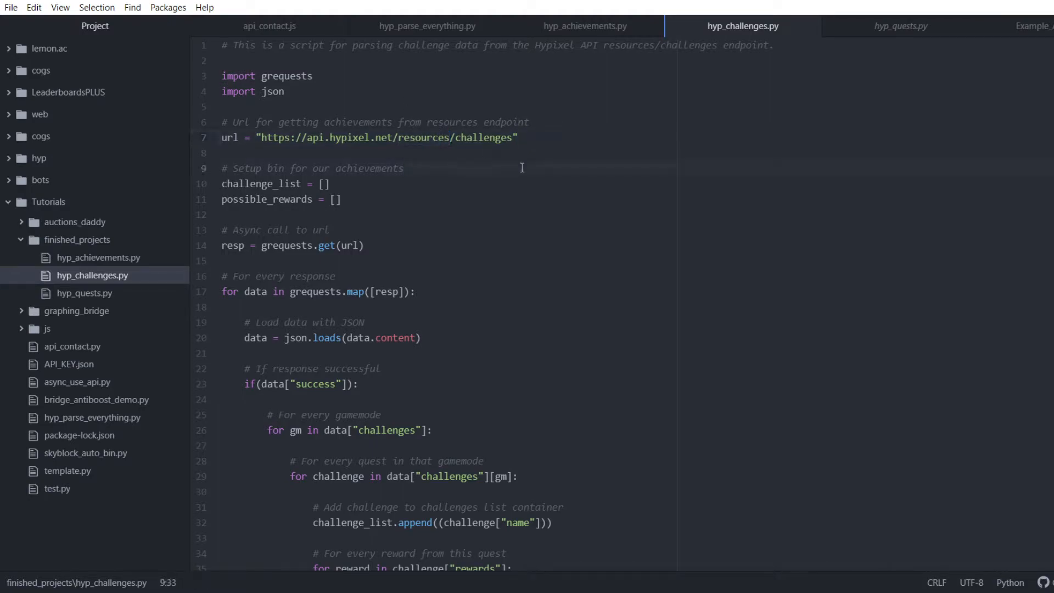
click(403, 168)
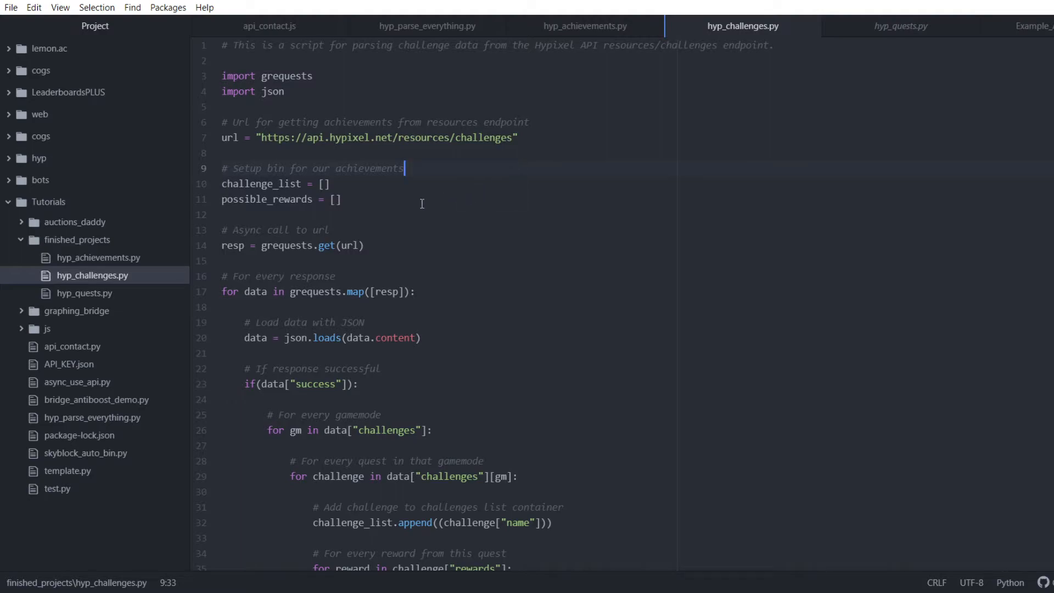
click(517, 137)
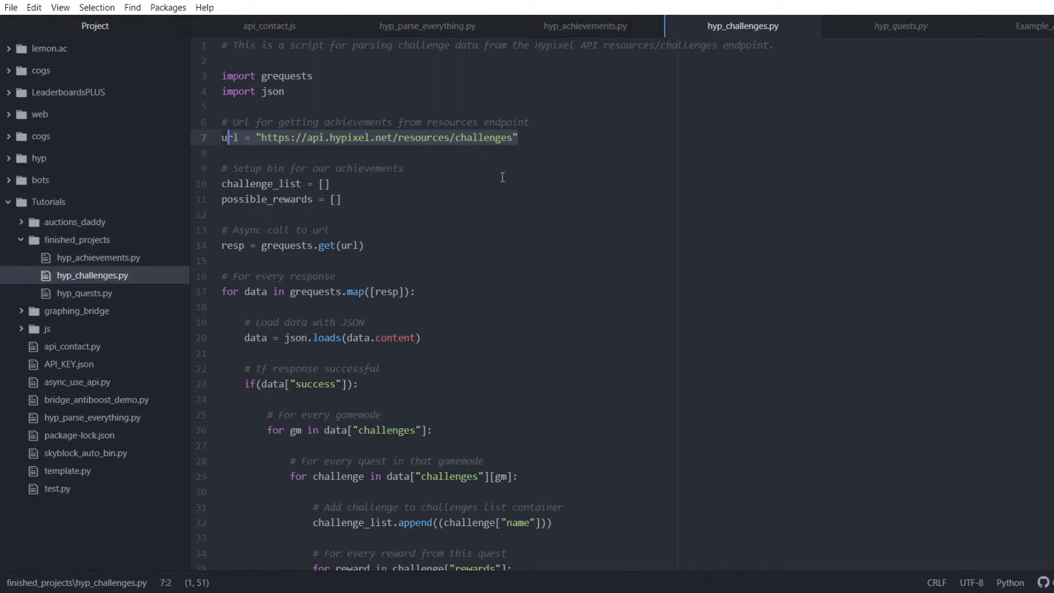
Scroll down and point out the end of the success check line
scroll(down, 3)
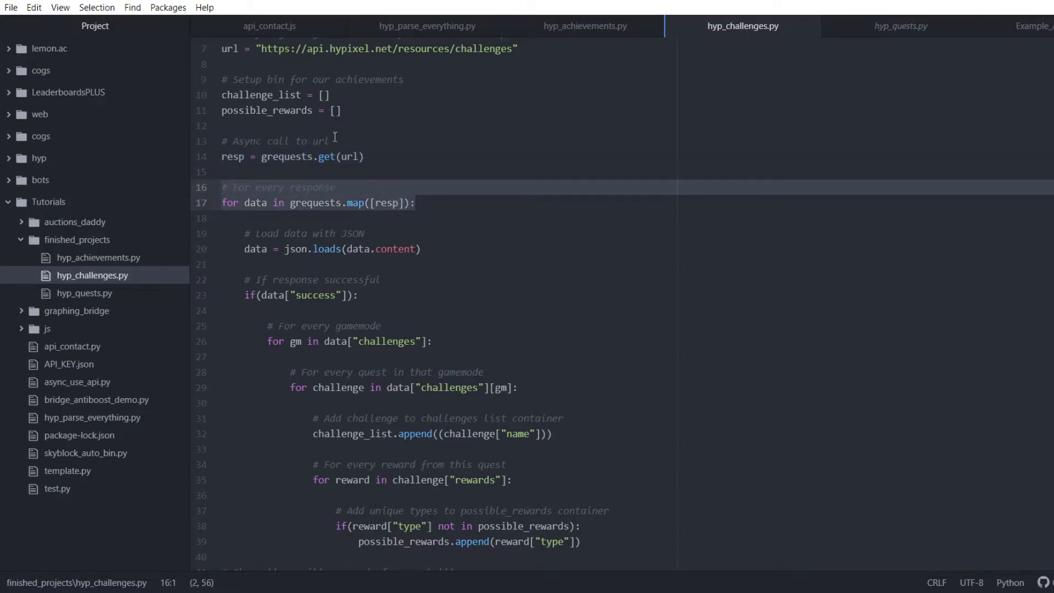
scroll(down, 3)
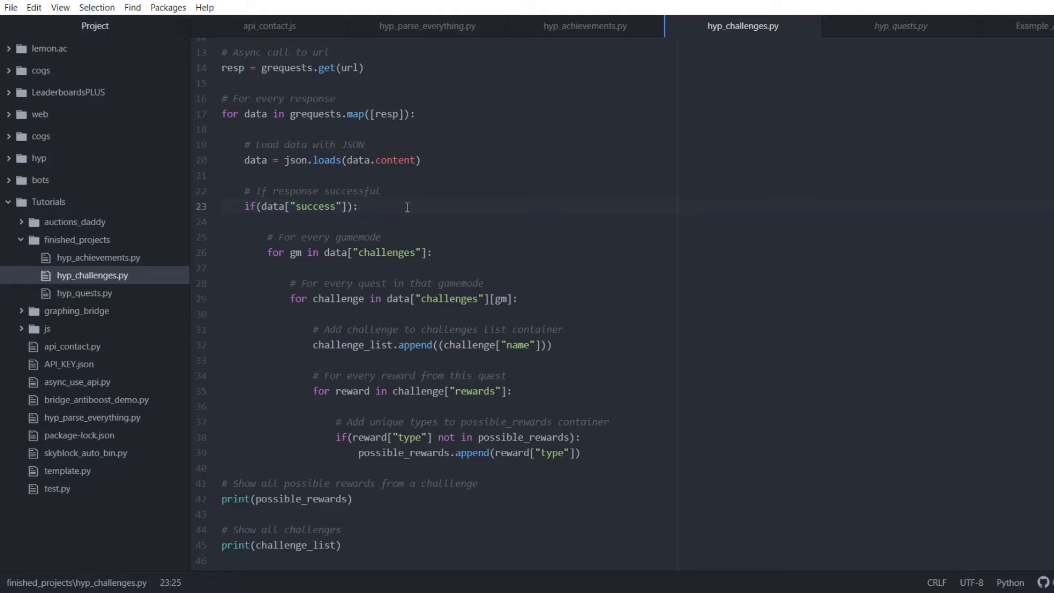
click(359, 206)
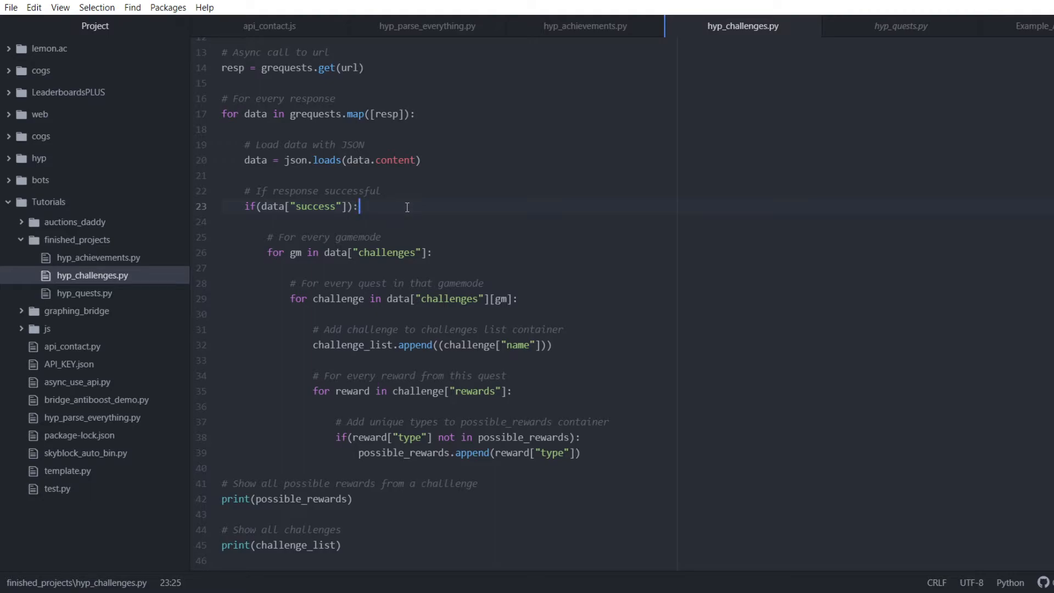
scroll(down, 3)
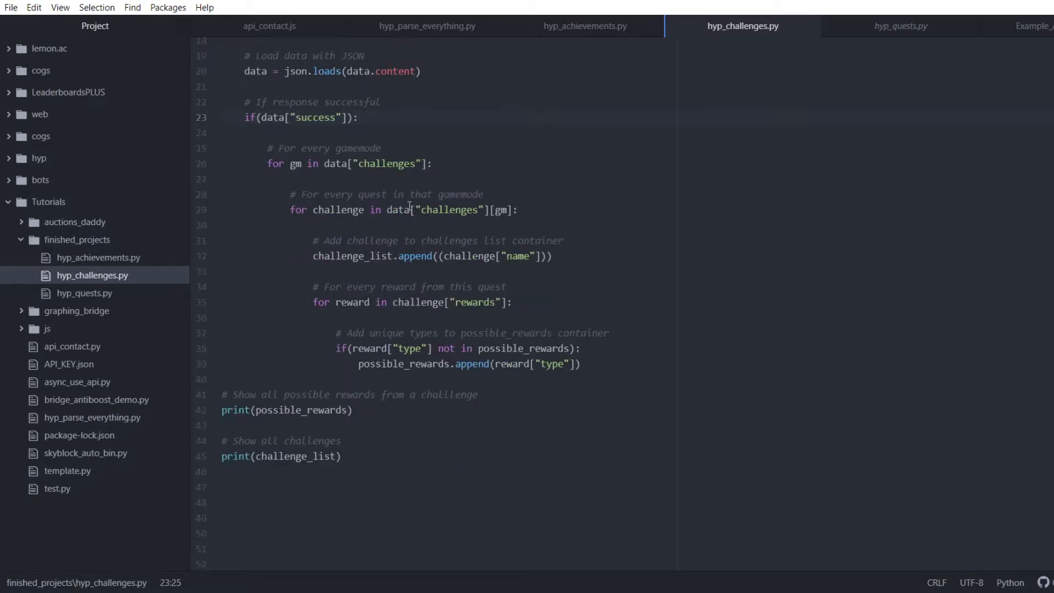
click(359, 117)
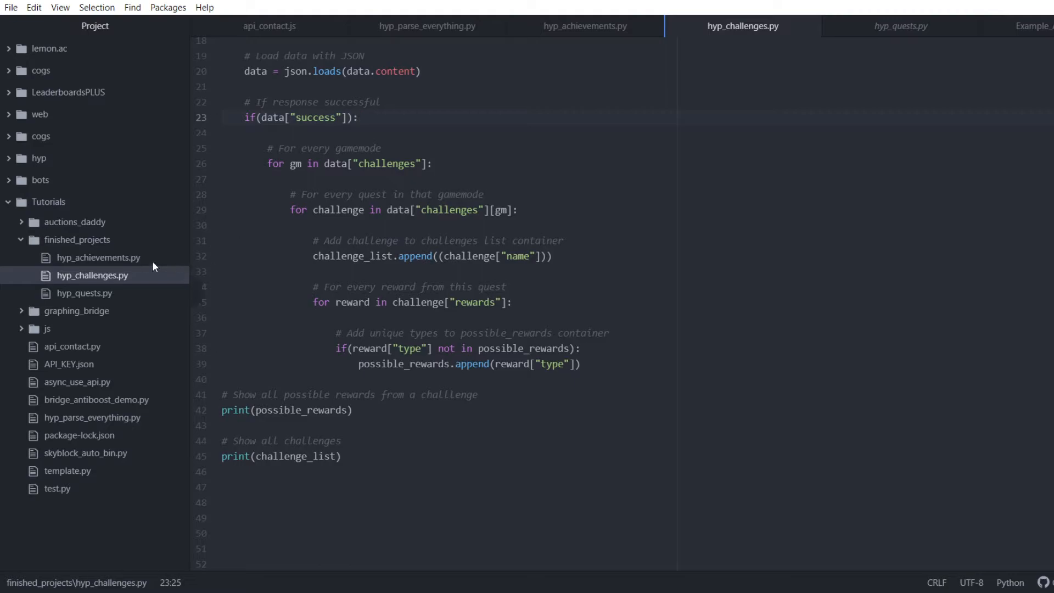
click(359, 117)
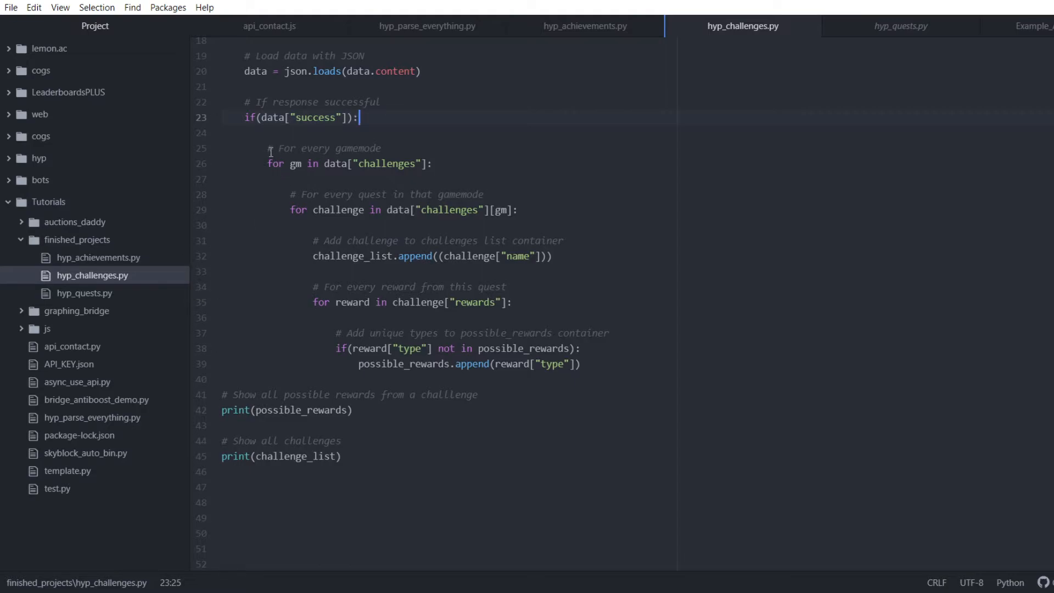
Walk through the gamemode and quest loops filling challenge_list, then the possible_rewards print
click(434, 163)
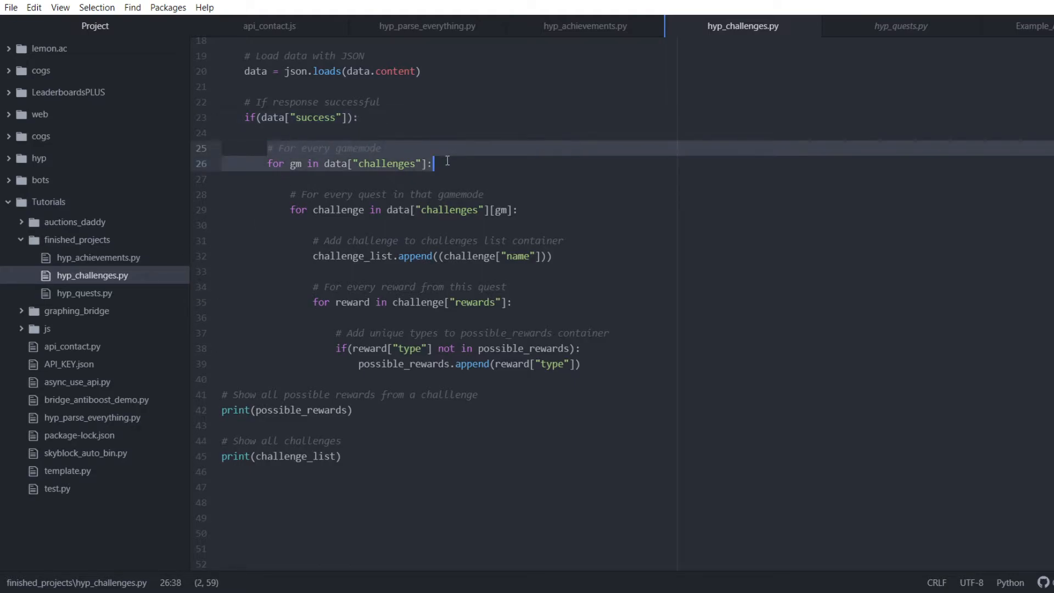
double_click(387, 164)
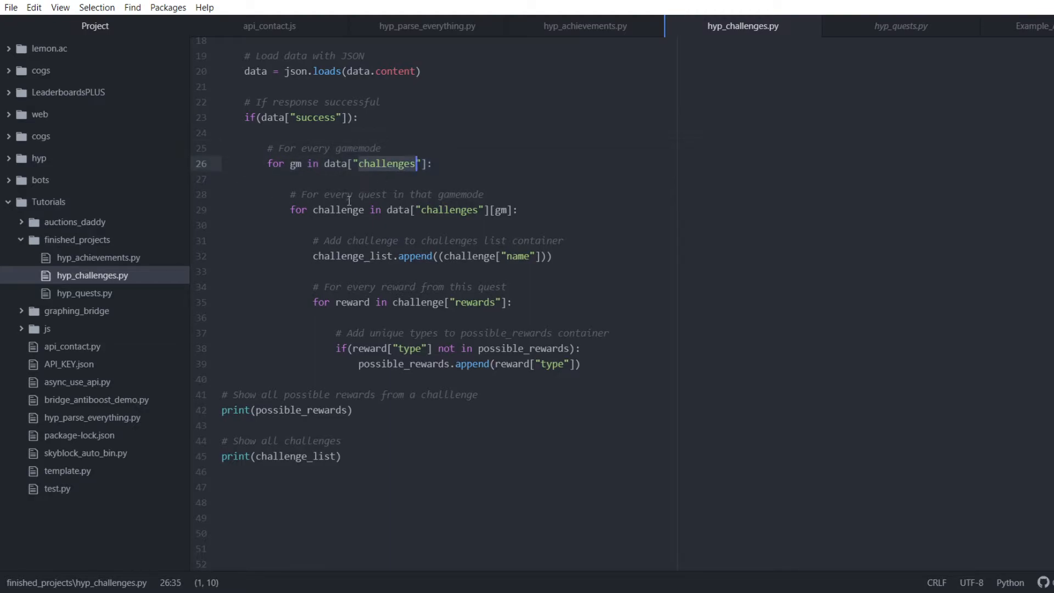
click(336, 194)
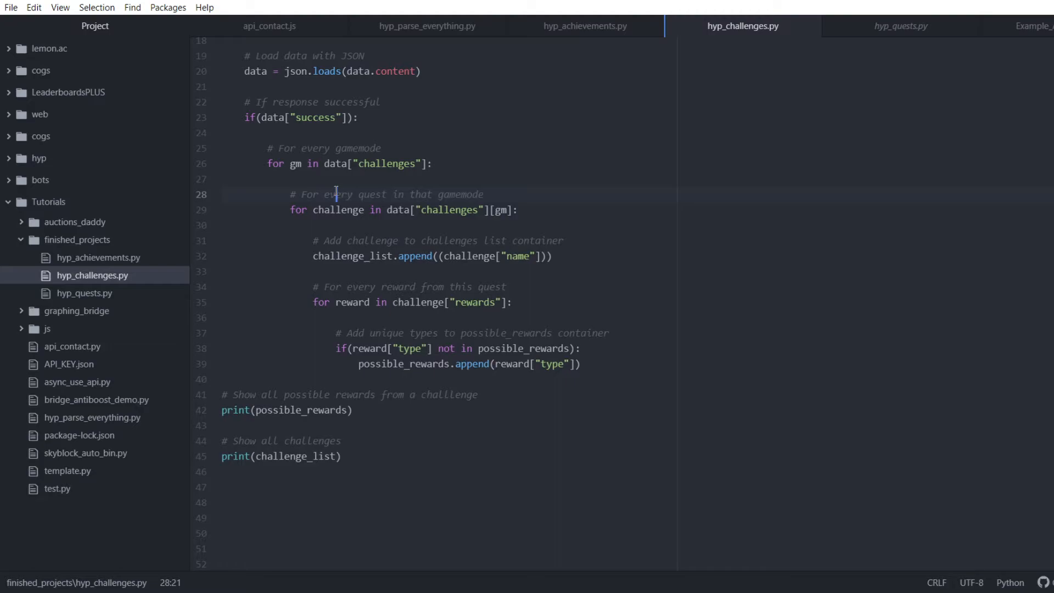
click(331, 210)
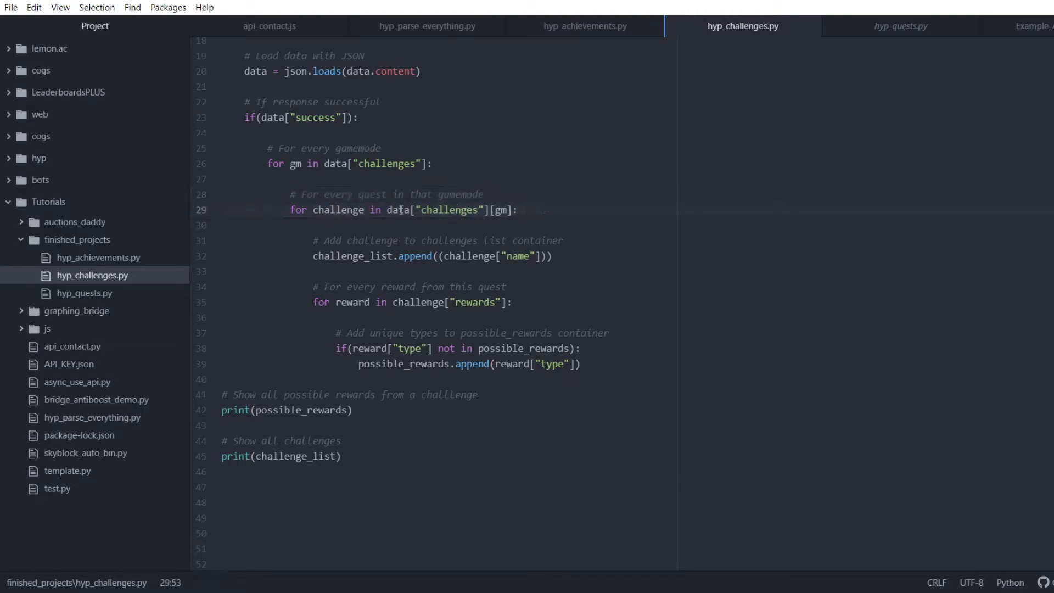
double_click(338, 210)
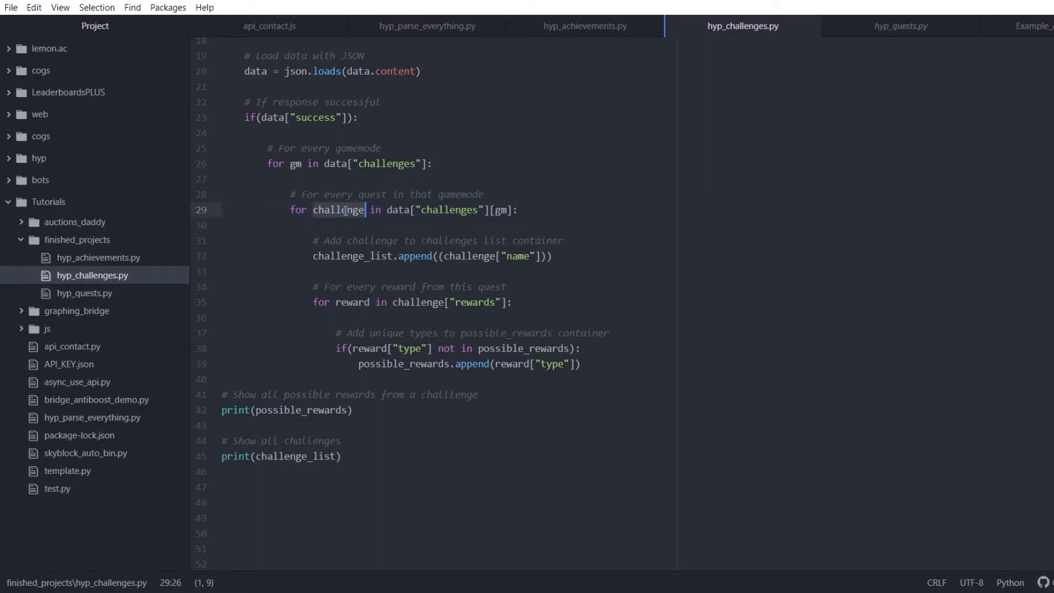
click(368, 256)
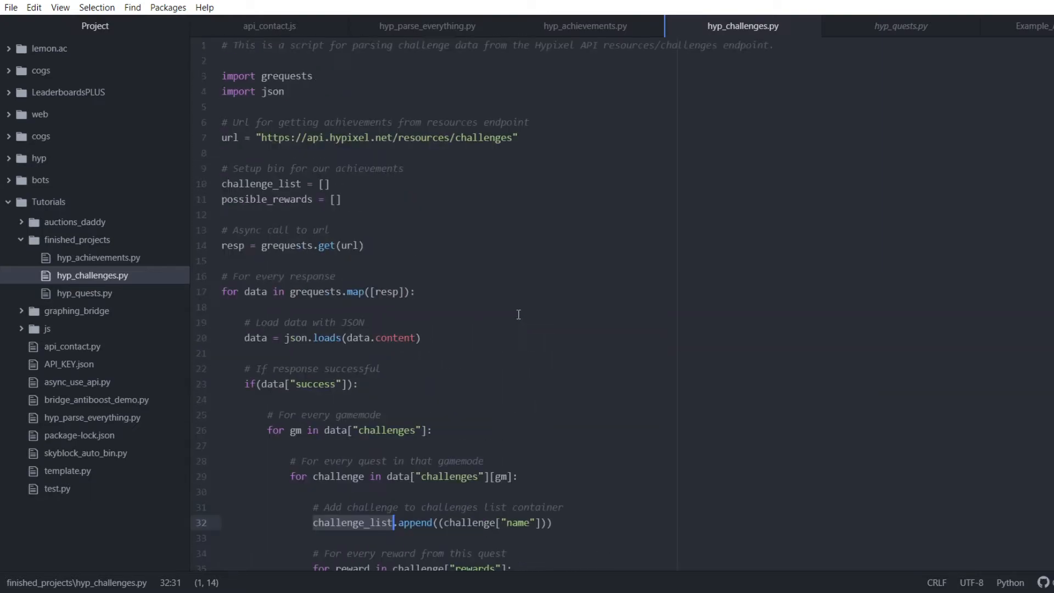
scroll(down, 3)
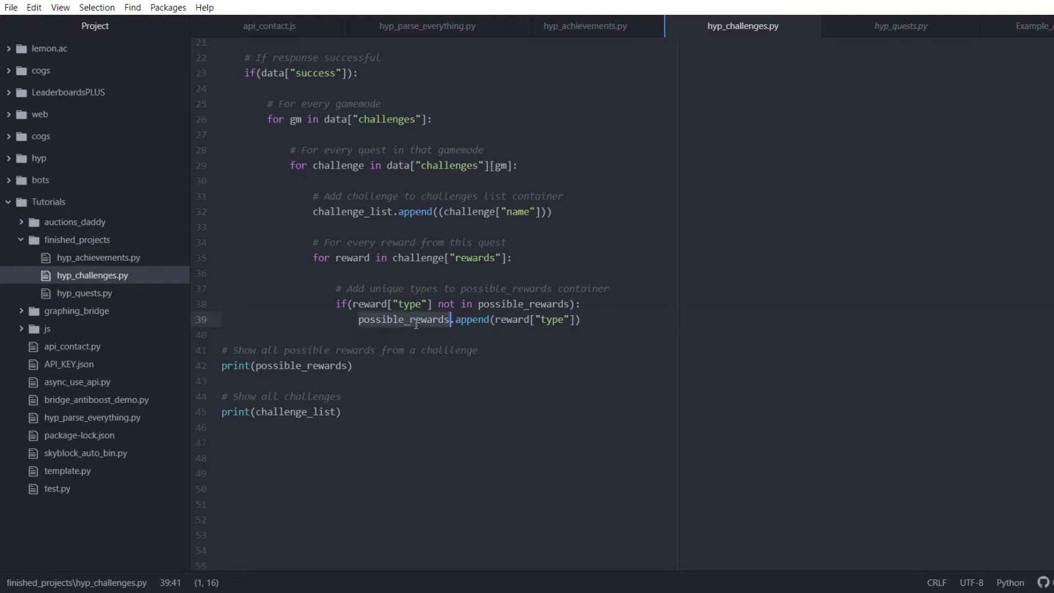
click(524, 303)
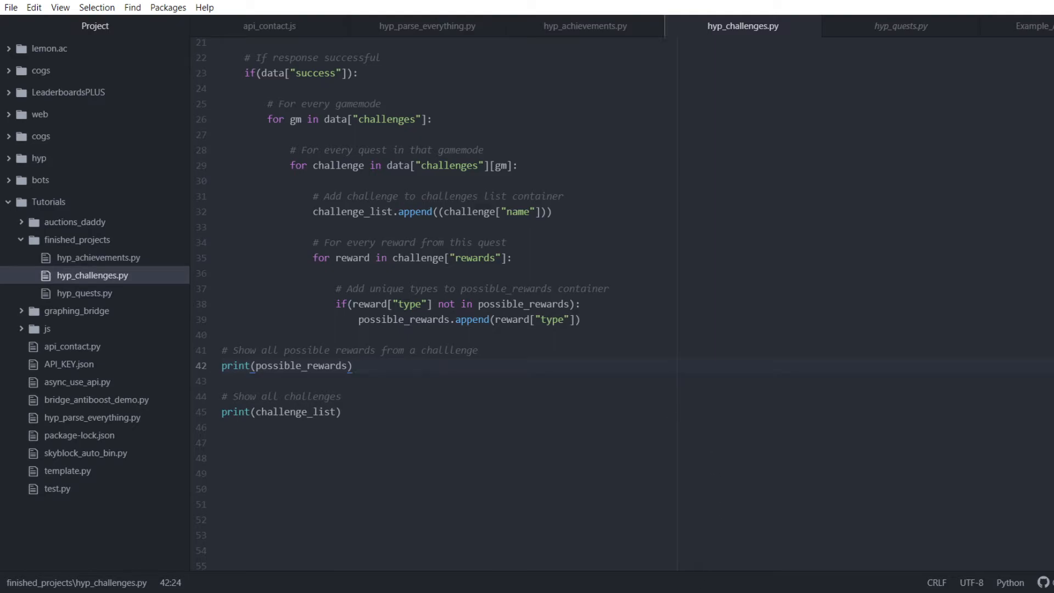
mouse_move(494, 241)
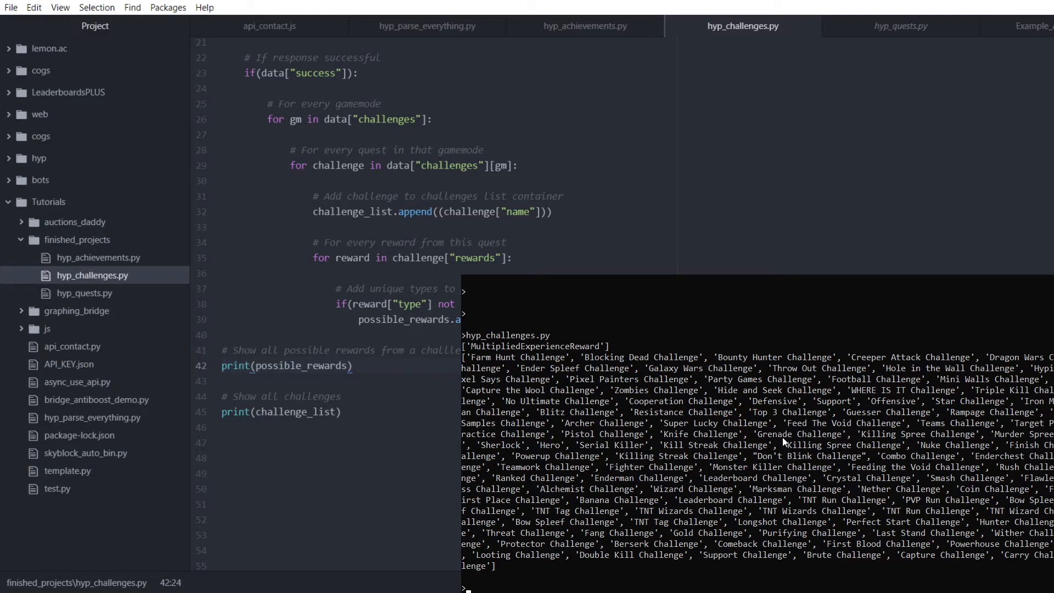
mouse_move(632, 266)
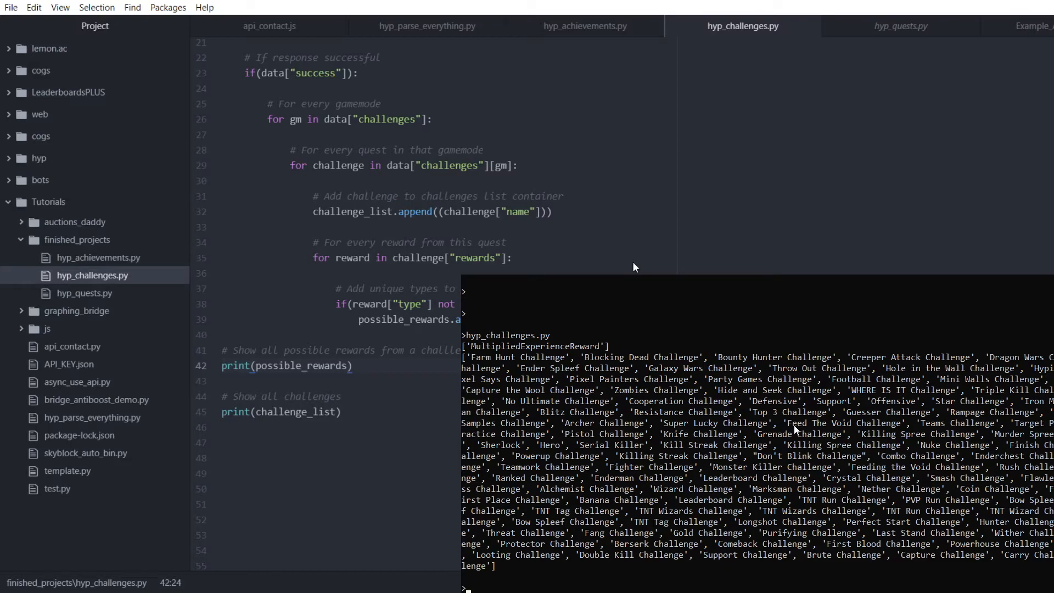
mouse_move(350, 219)
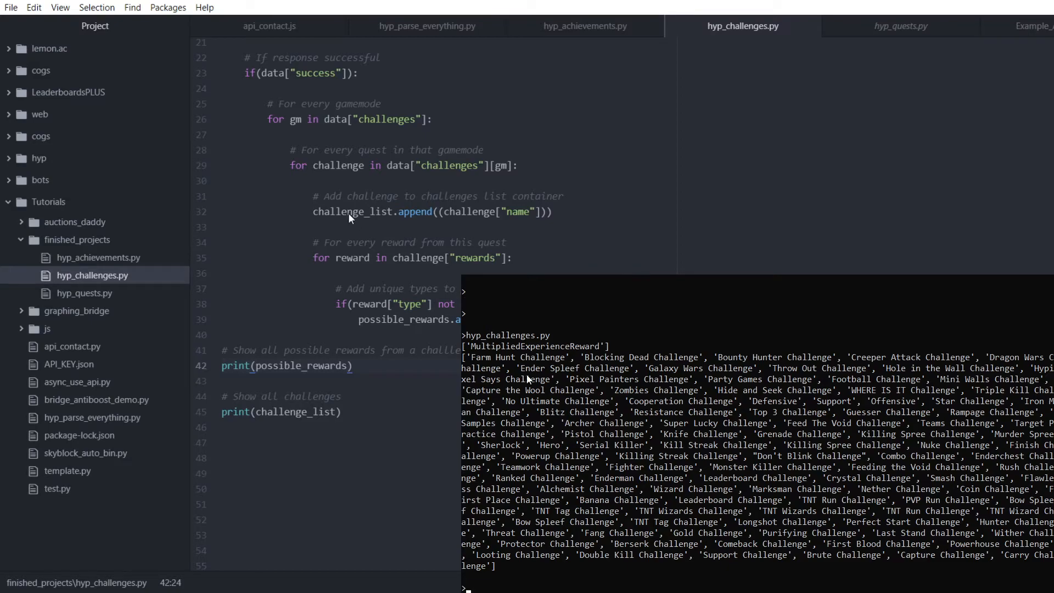
mouse_move(621, 351)
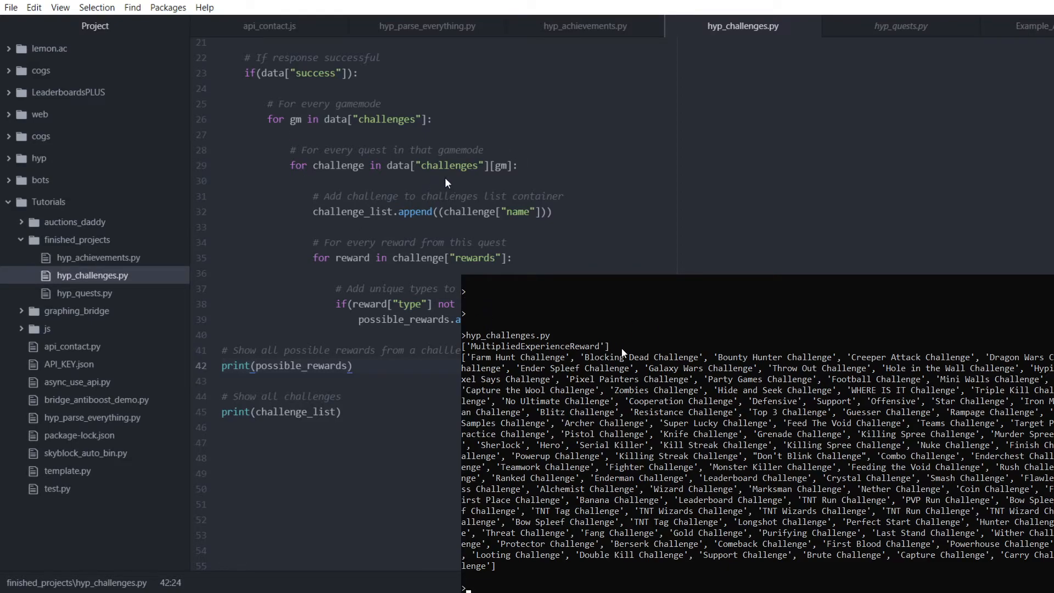
mouse_move(783, 269)
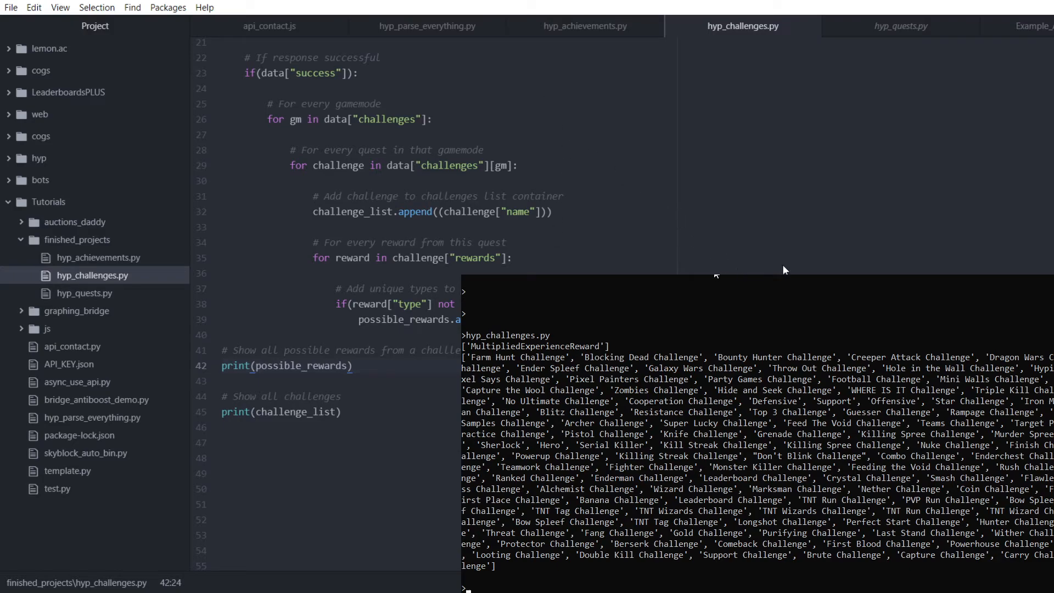
mouse_move(504, 346)
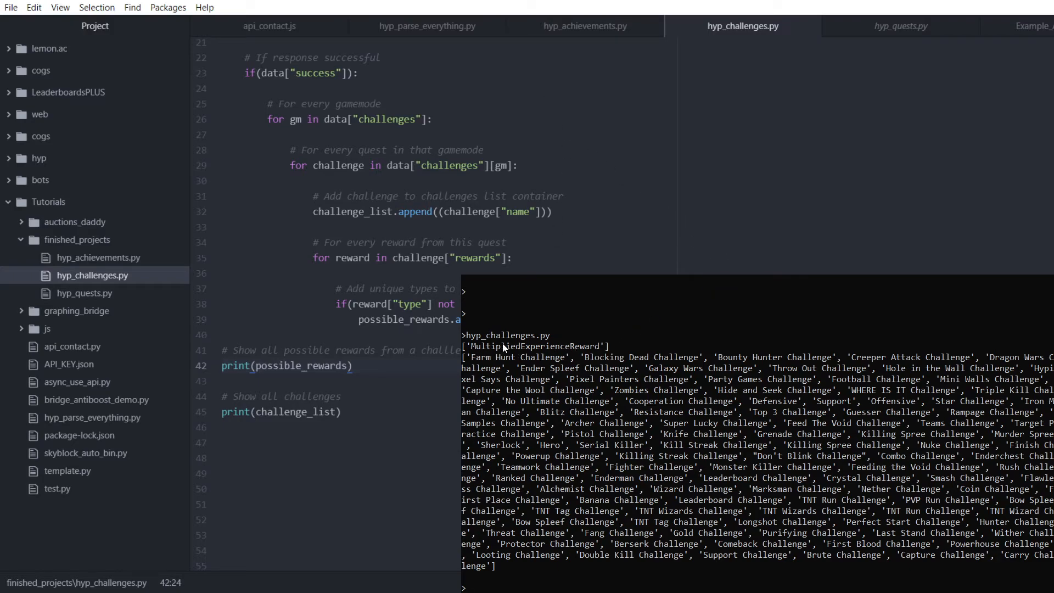
mouse_move(613, 348)
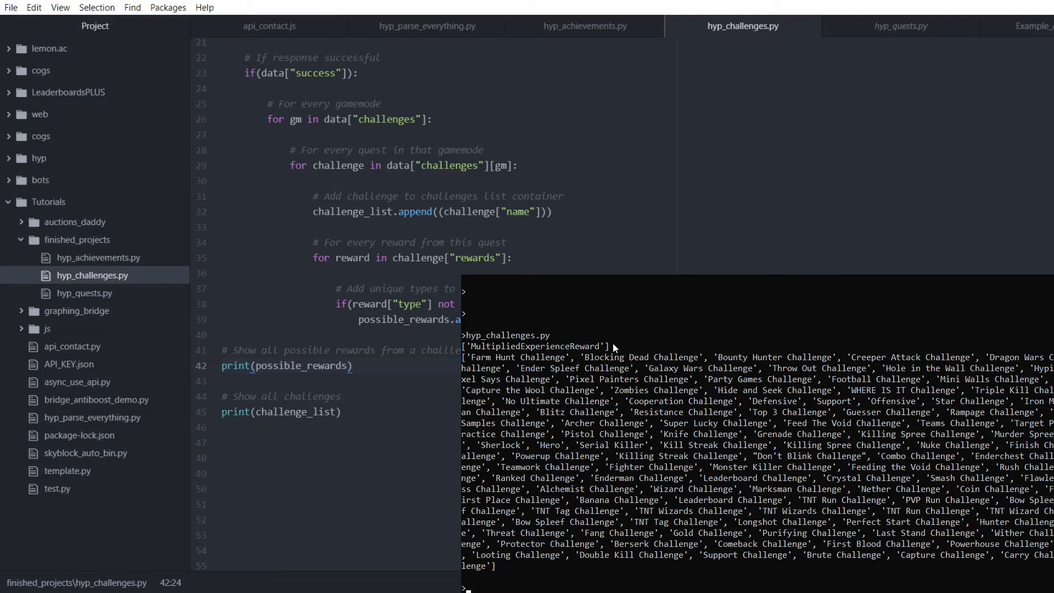
mouse_move(576, 175)
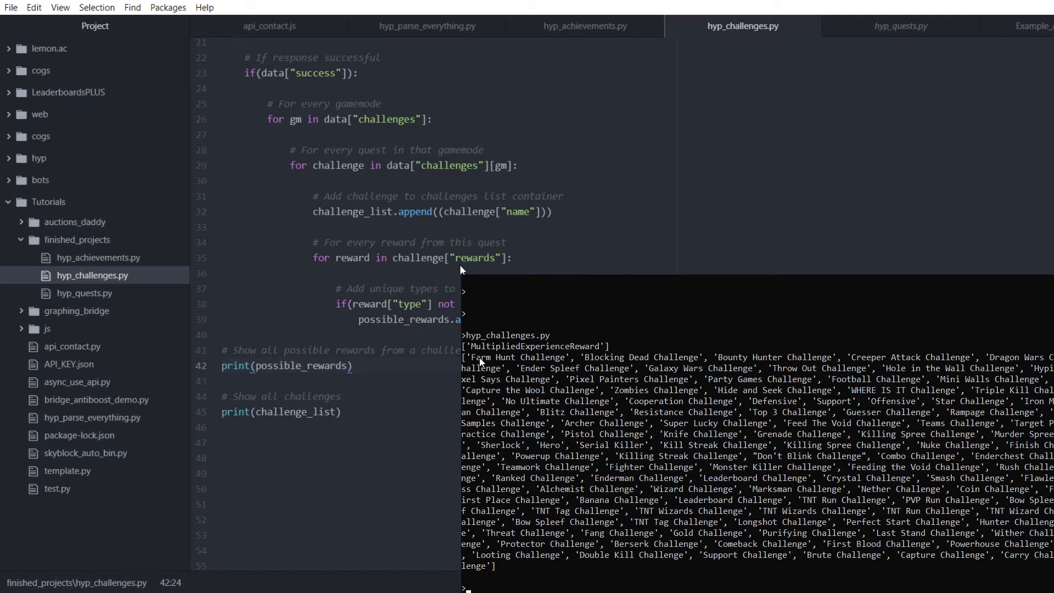
mouse_move(622, 404)
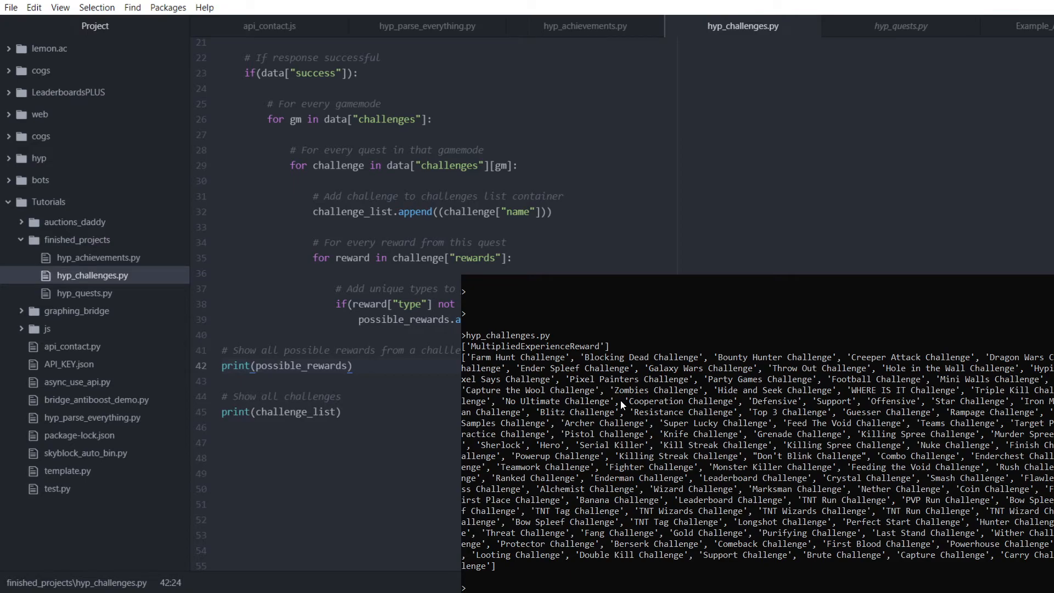
mouse_move(940, 213)
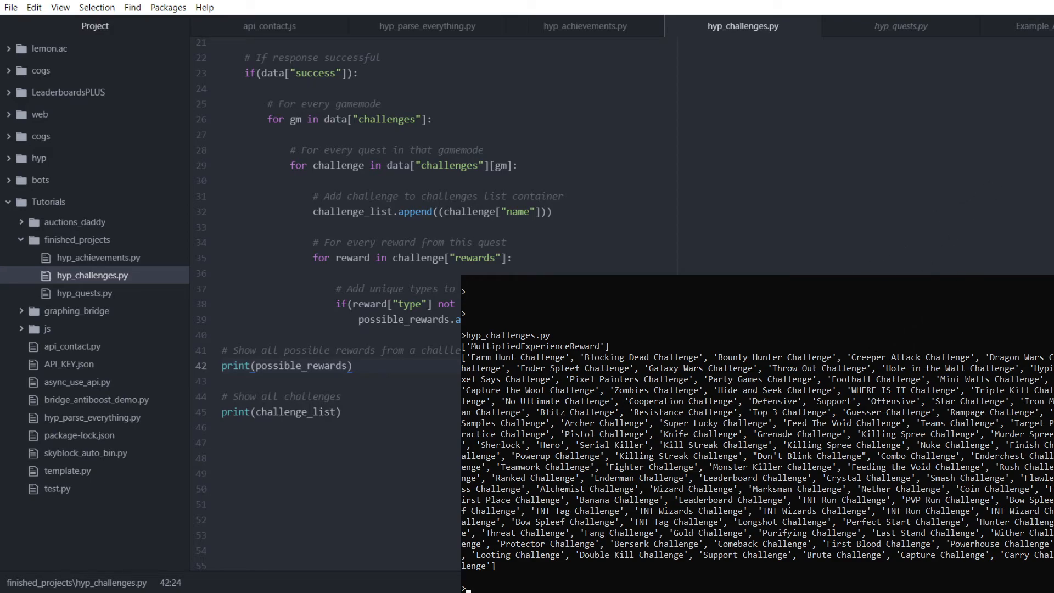
mouse_move(568, 185)
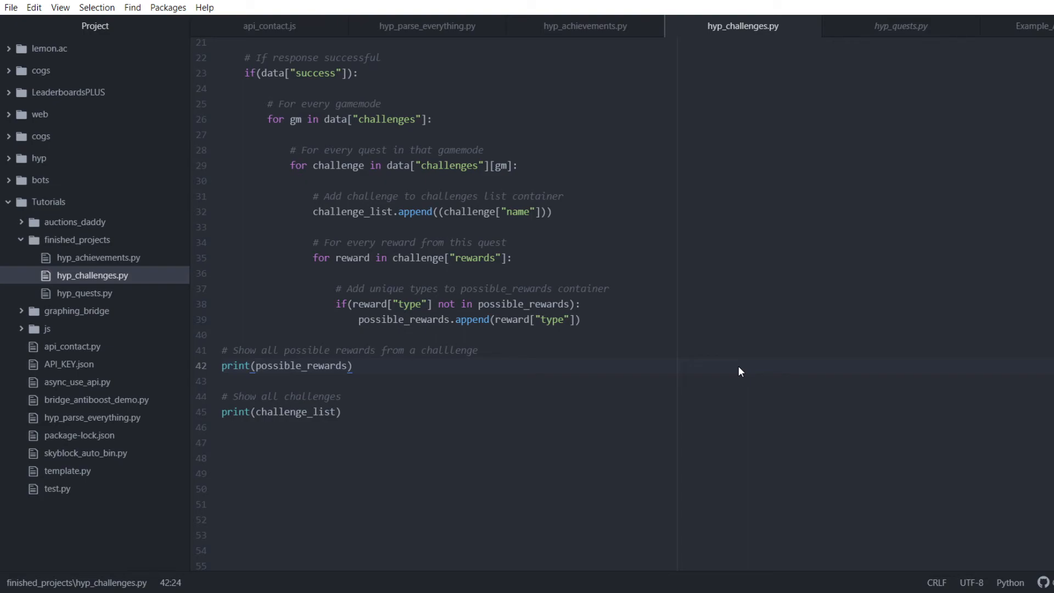
mouse_move(701, 387)
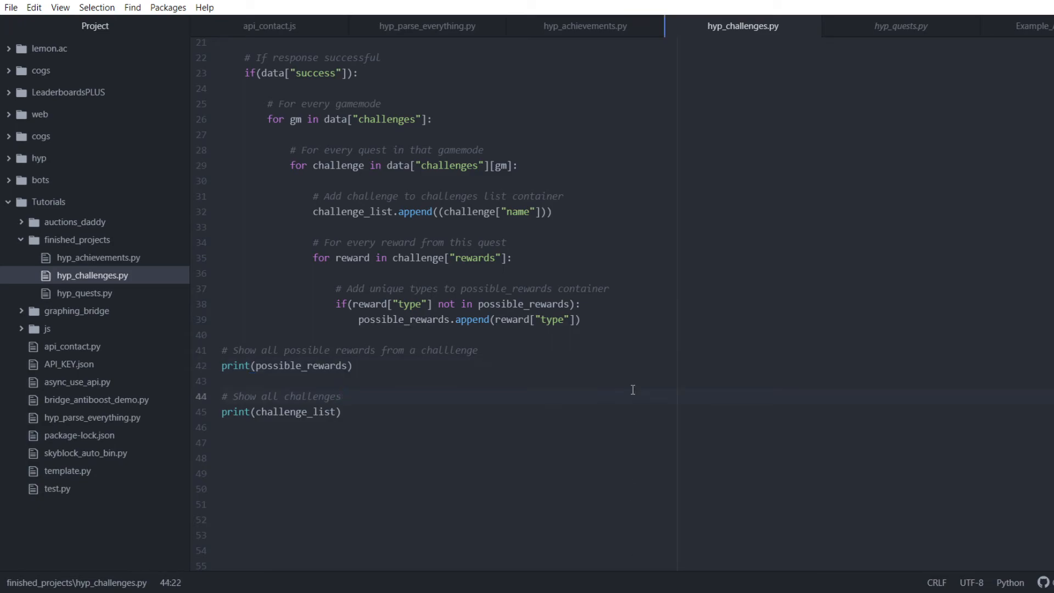
Point repeatedly at line 44's comment about showing all challenges
click(341, 396)
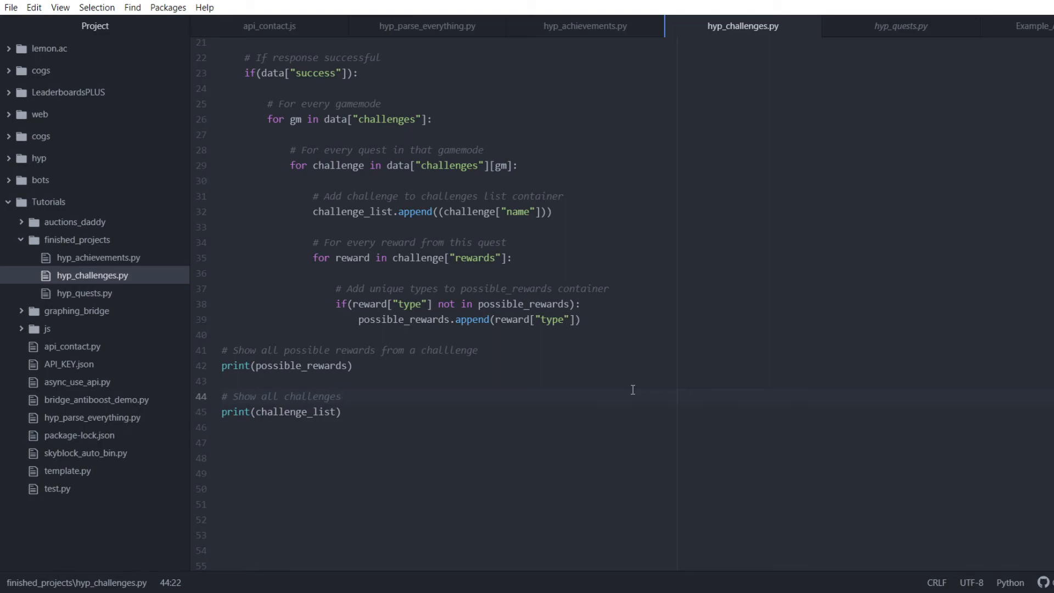
click(342, 396)
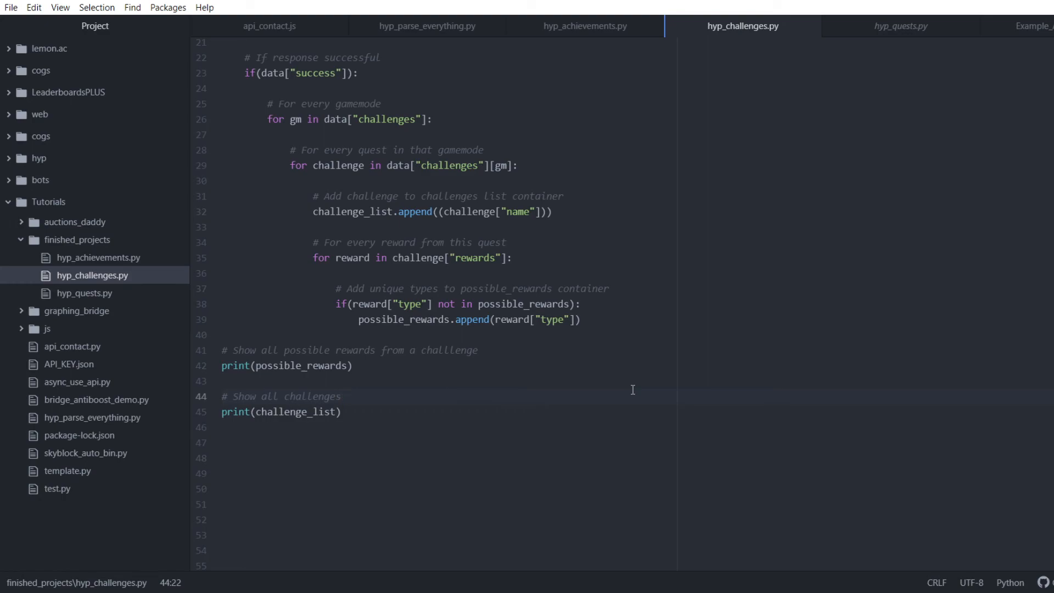
click(342, 396)
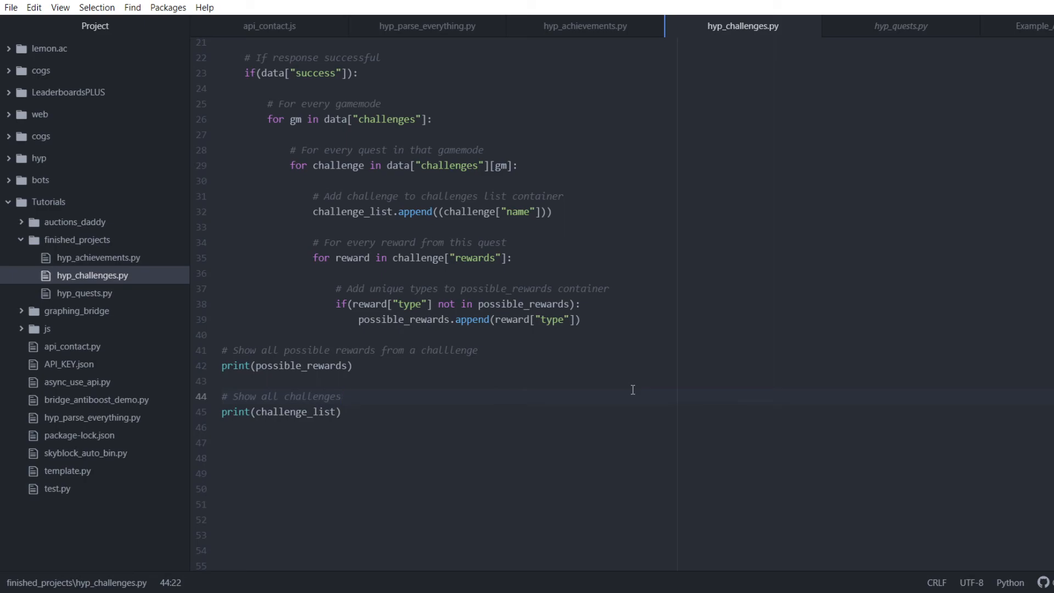
click(342, 395)
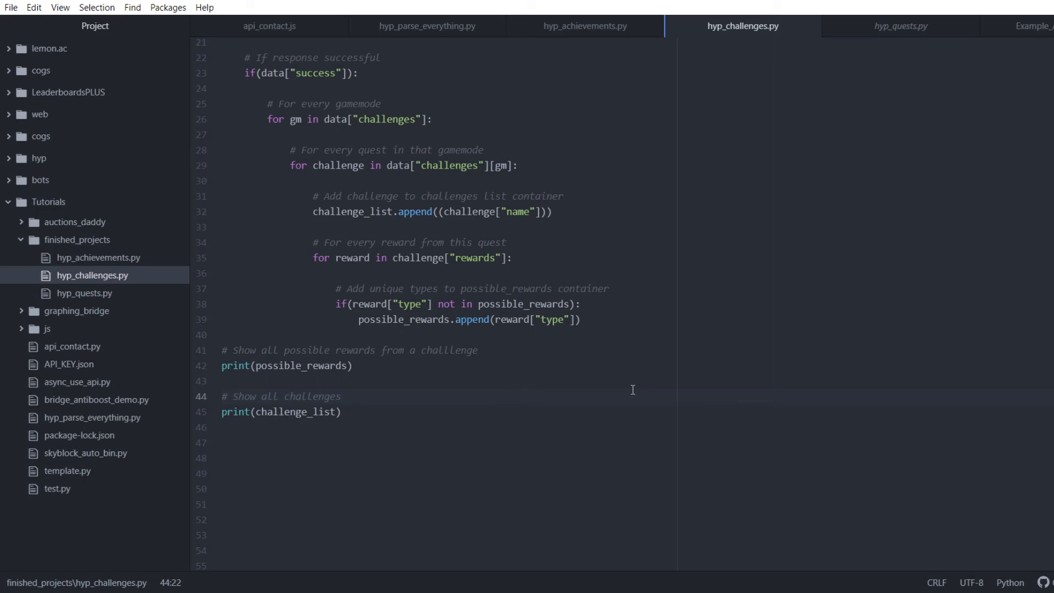
click(341, 395)
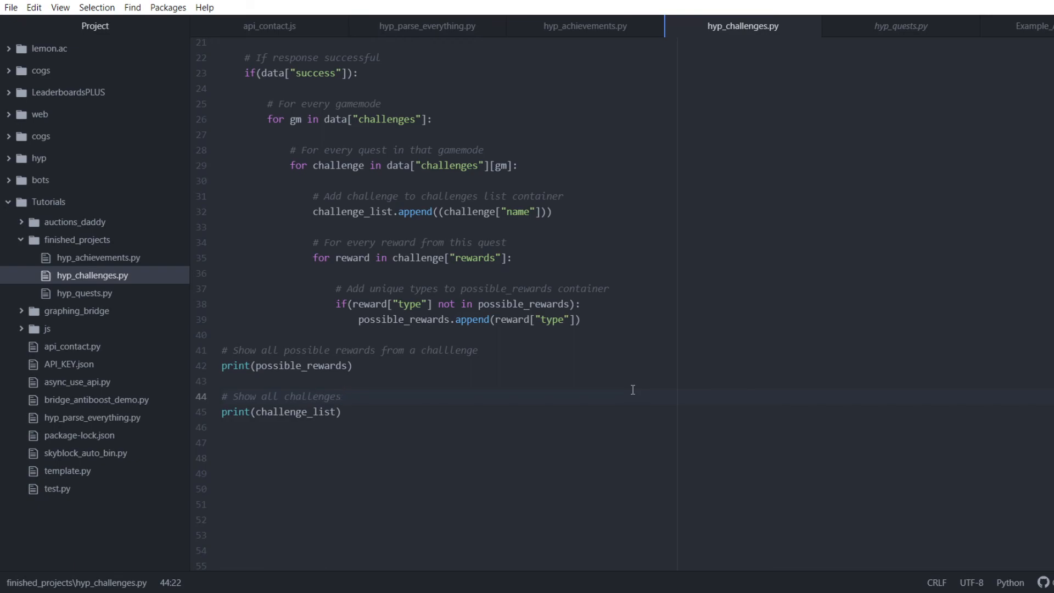
click(342, 396)
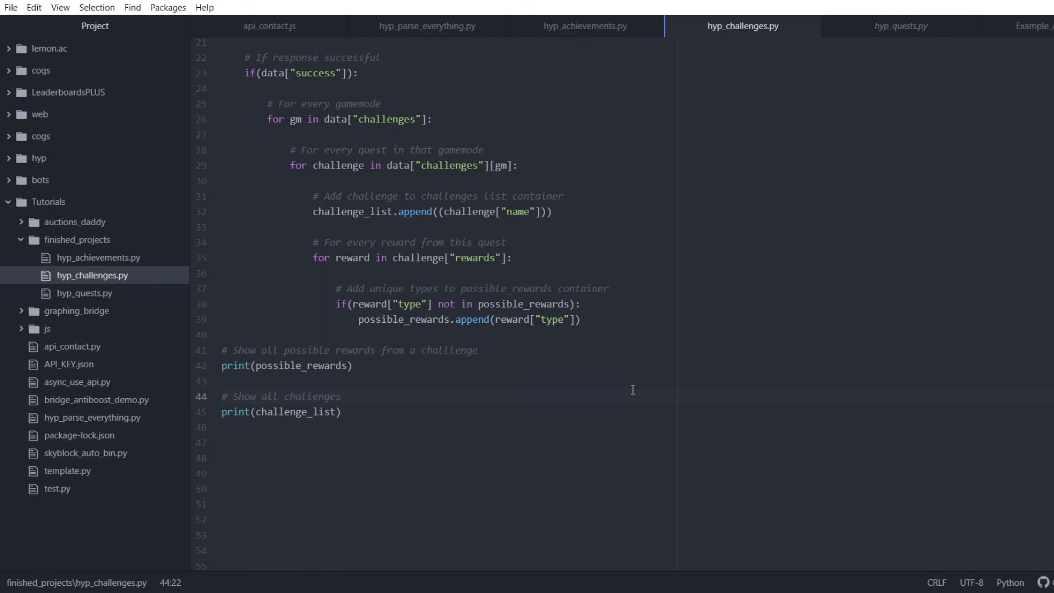
click(342, 396)
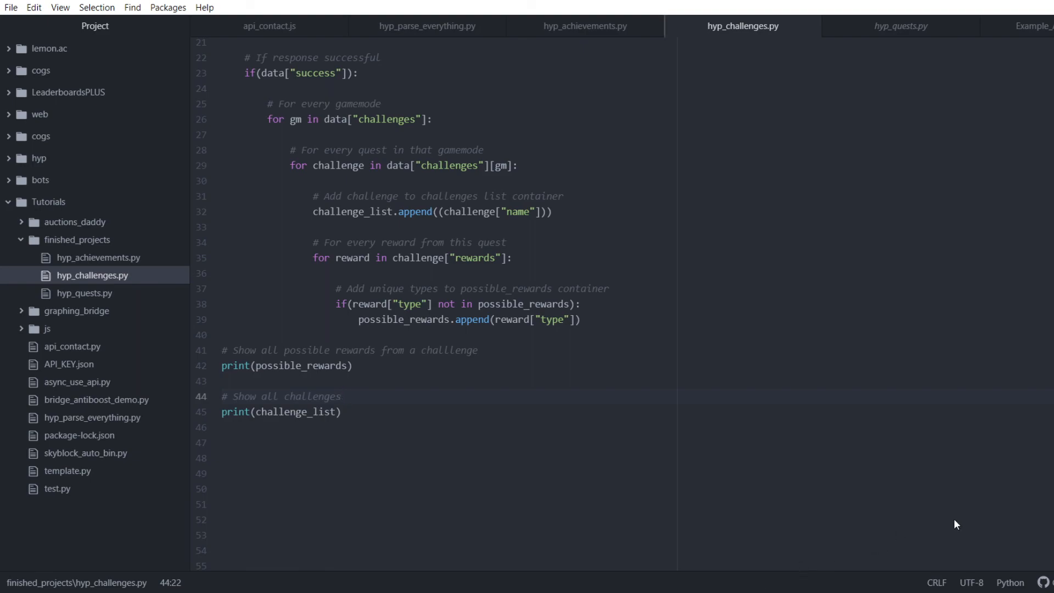
mouse_move(987, 492)
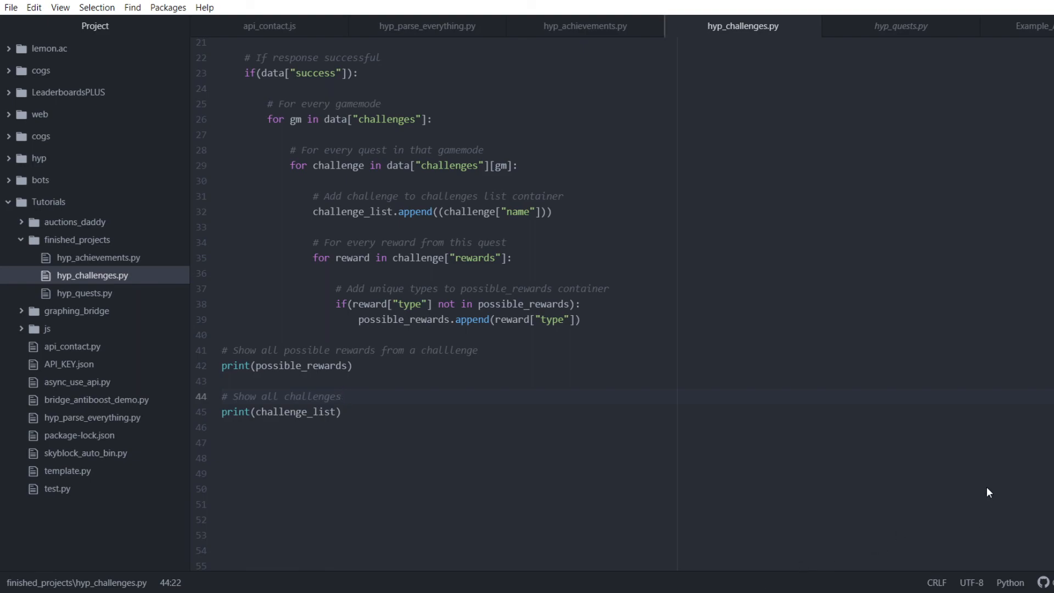